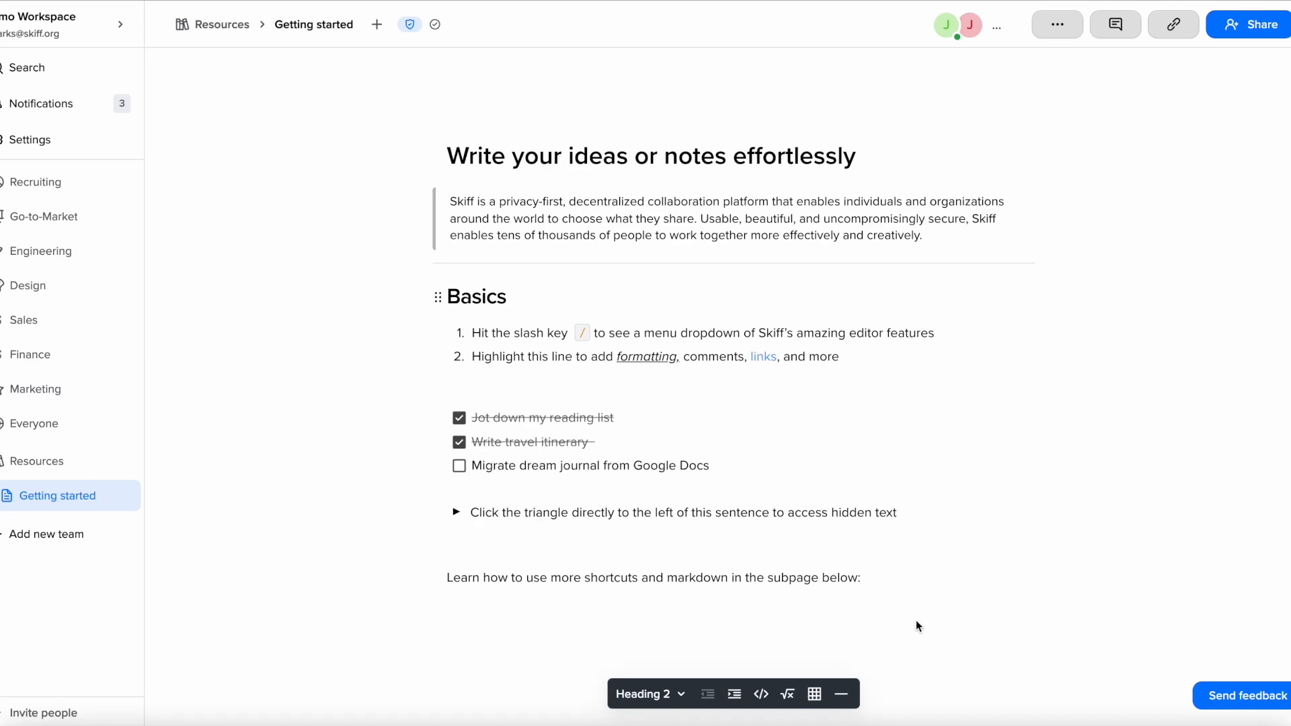
- Change the last listed collaborator, Jason, from Editor to Viewer on the Getting started page
left_click(650, 694)
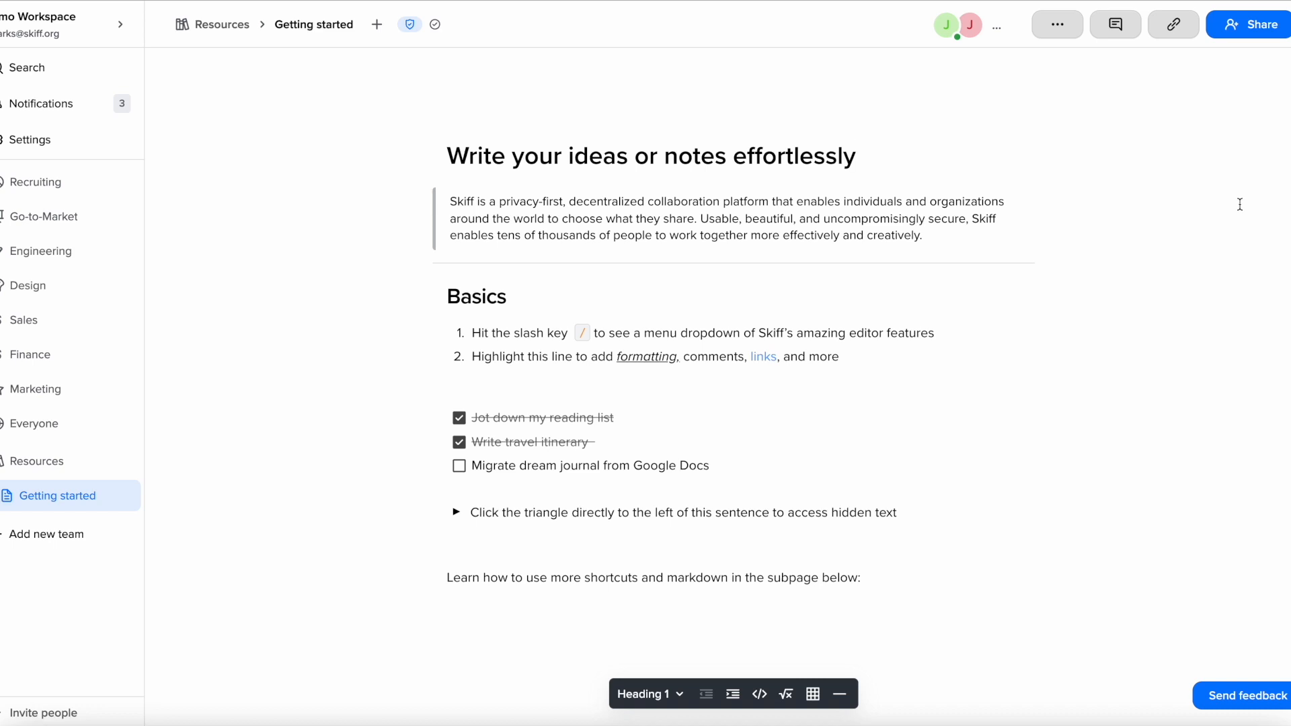
mouse_move(1249, 30)
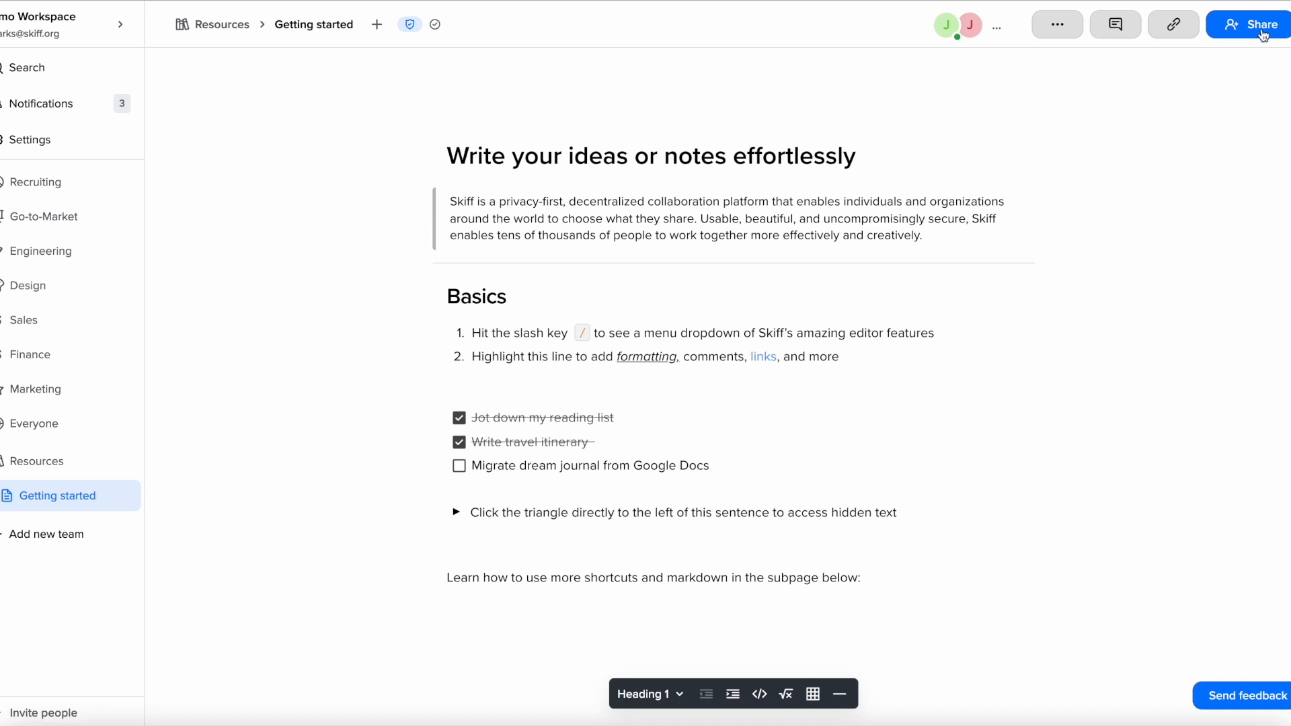
left_click(1256, 24)
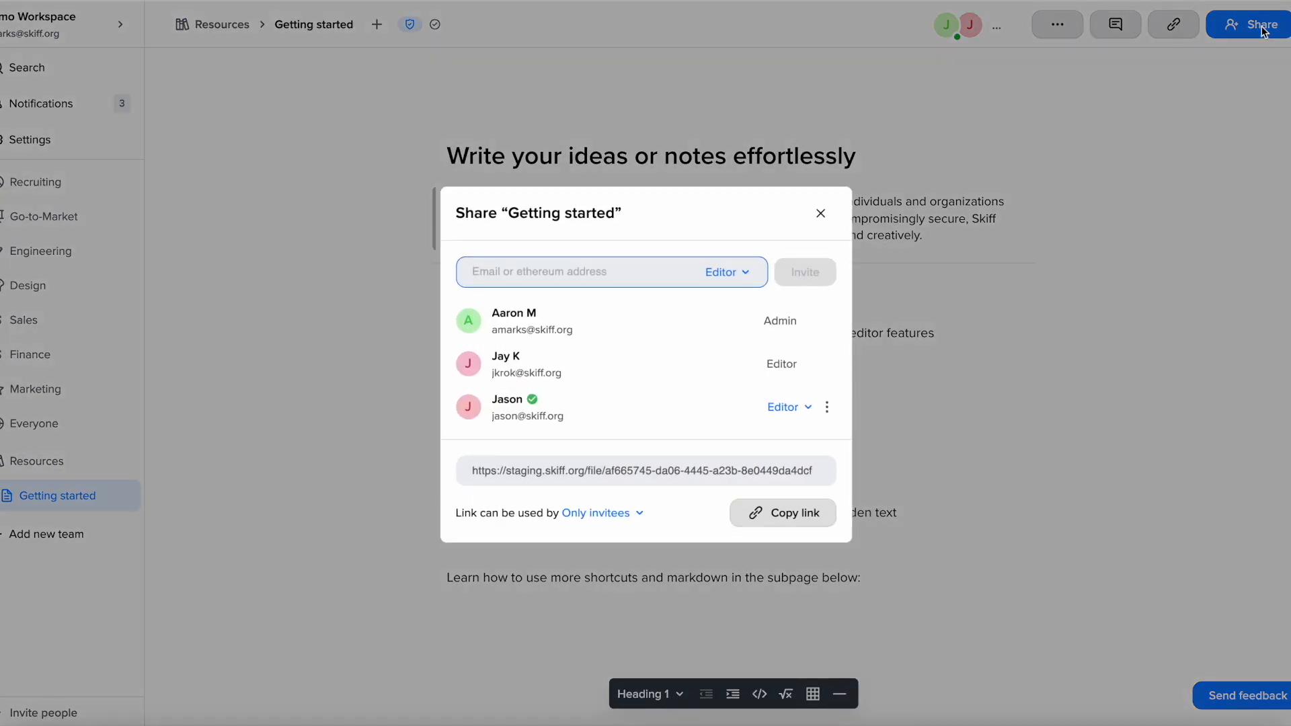
mouse_move(1124, 151)
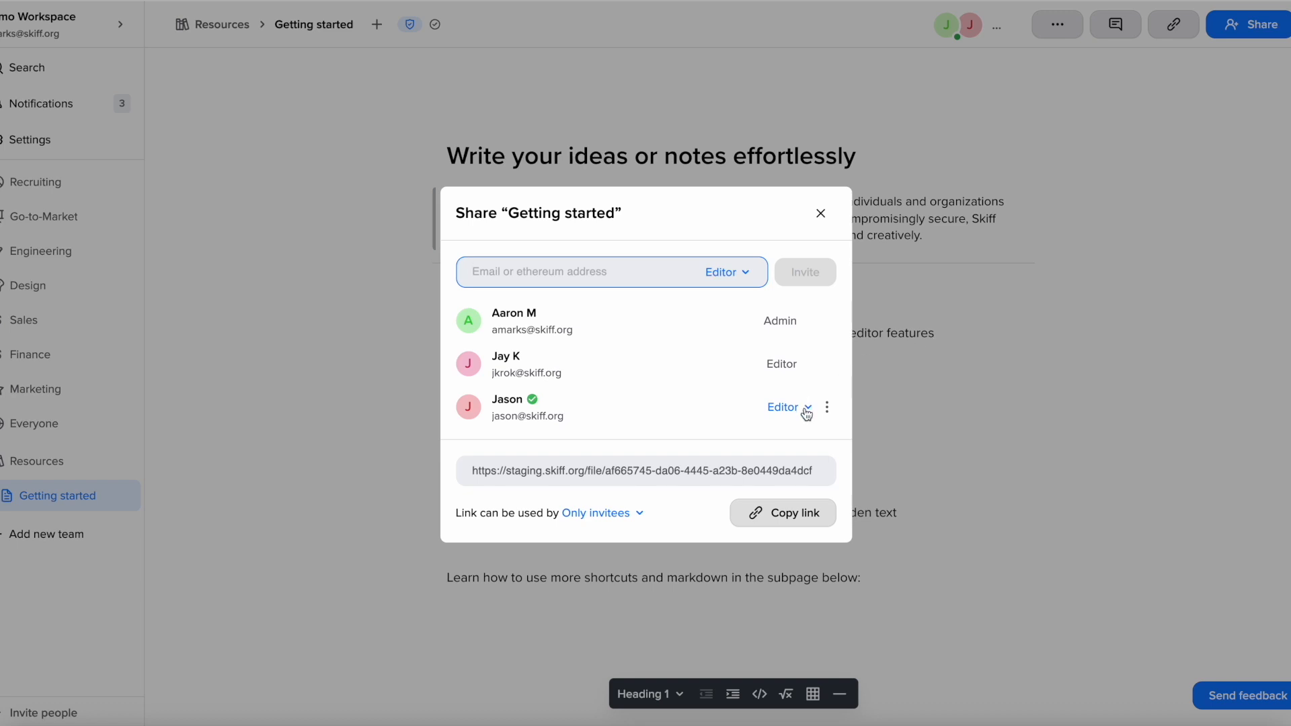
left_click(784, 407)
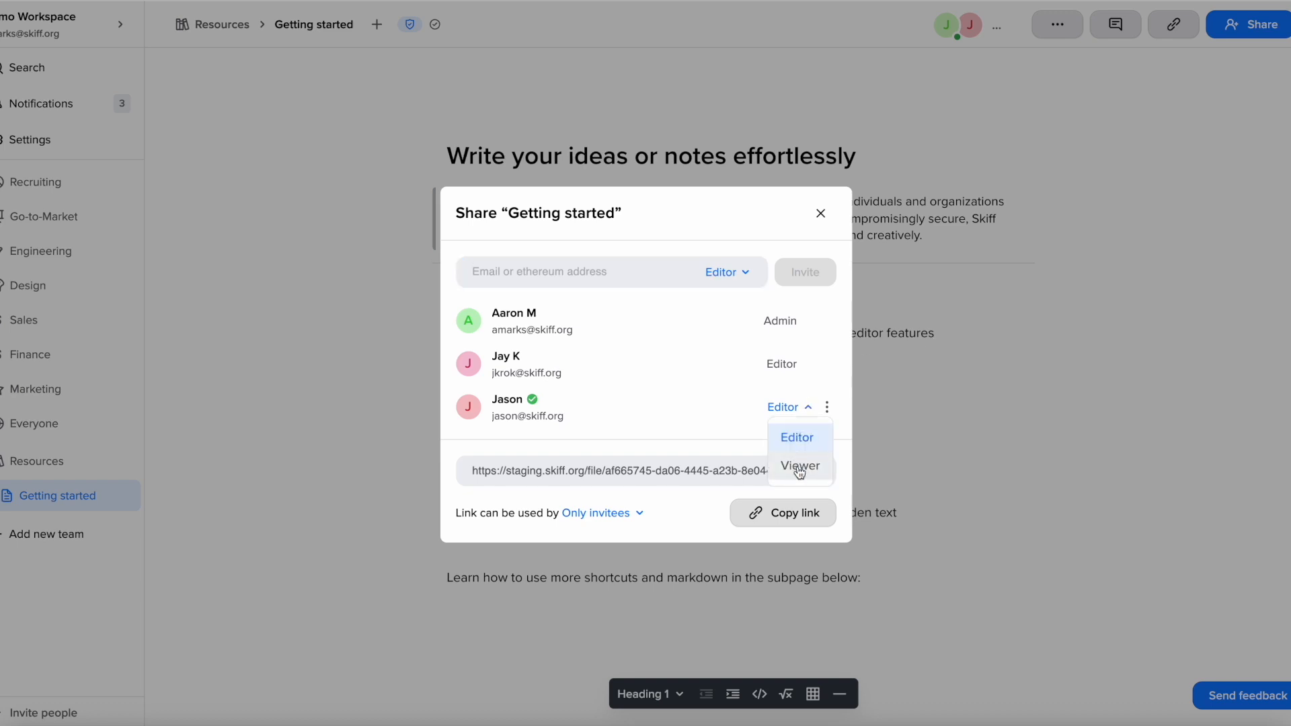
left_click(799, 465)
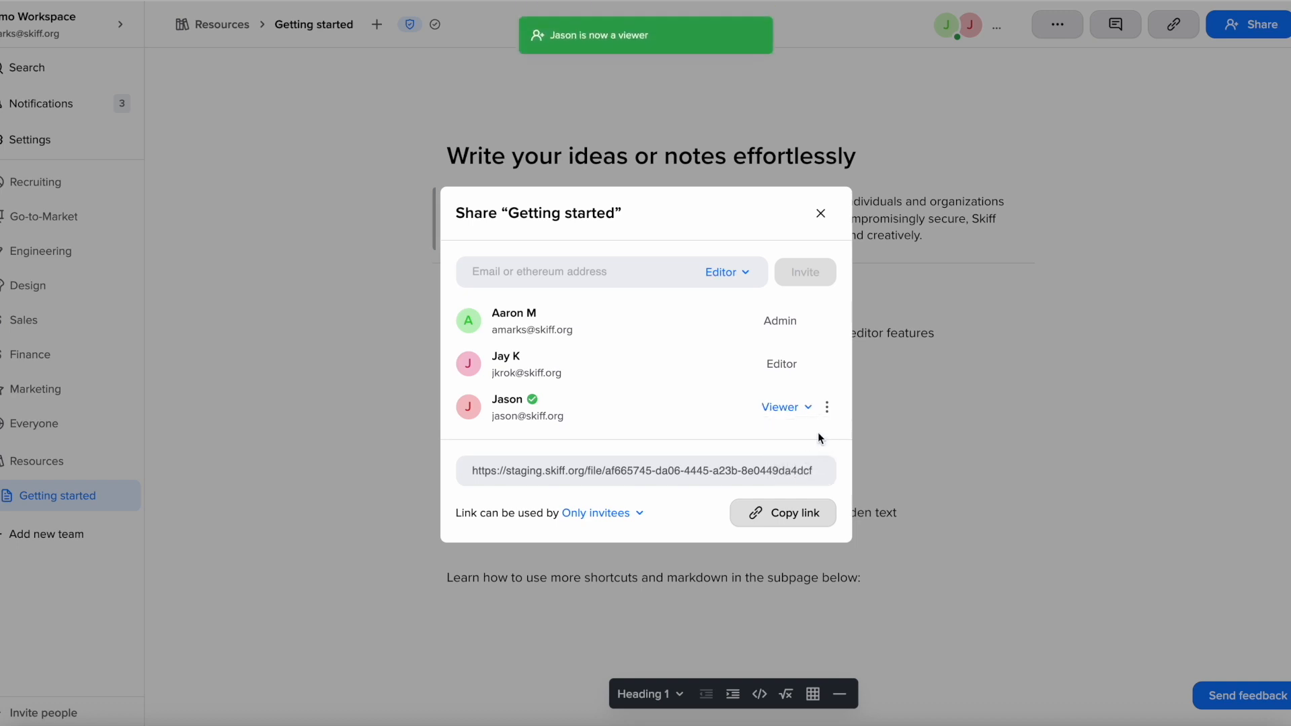
- Copy the Getting started page's secure share link
left_click(826, 406)
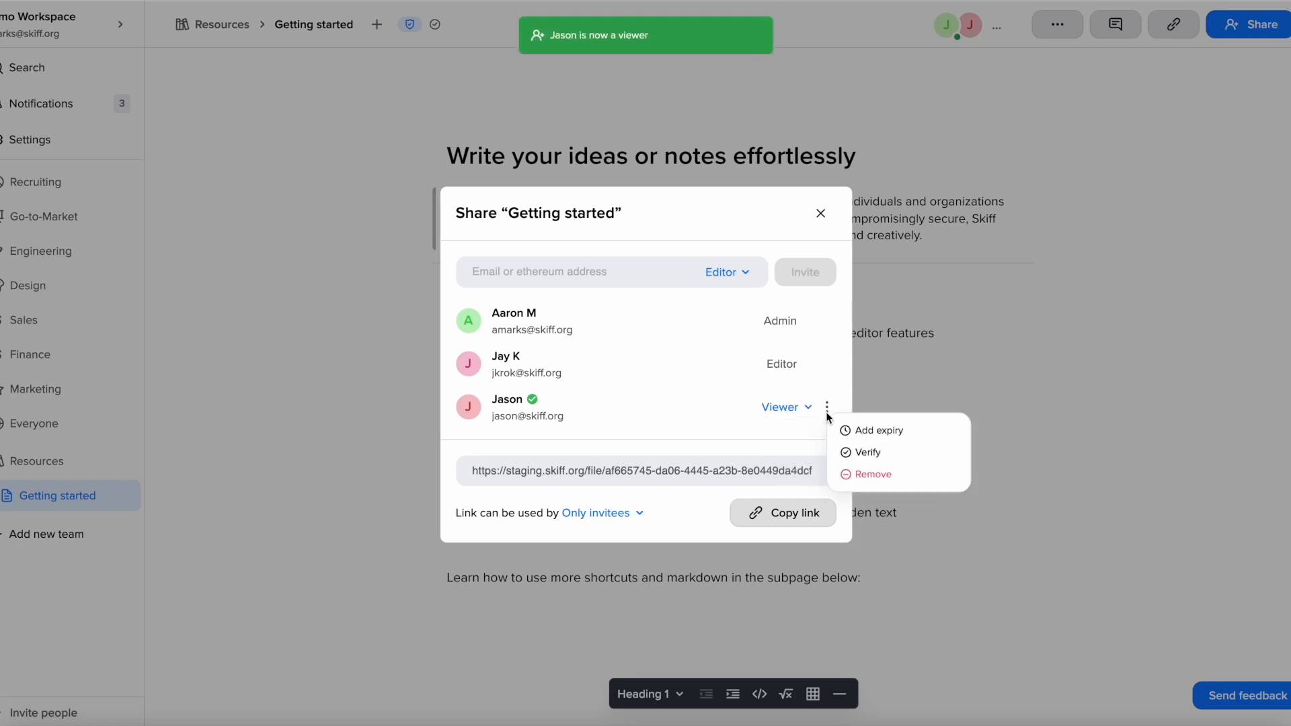
mouse_move(840, 405)
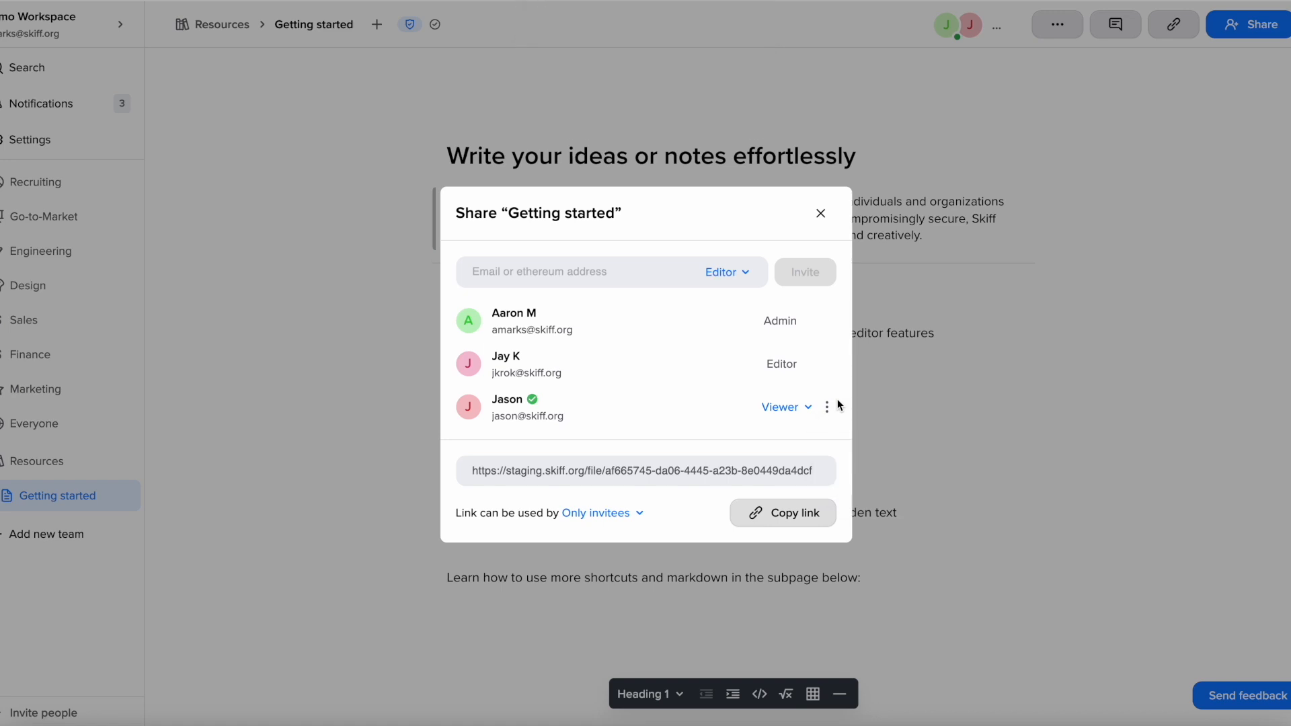
mouse_move(797, 524)
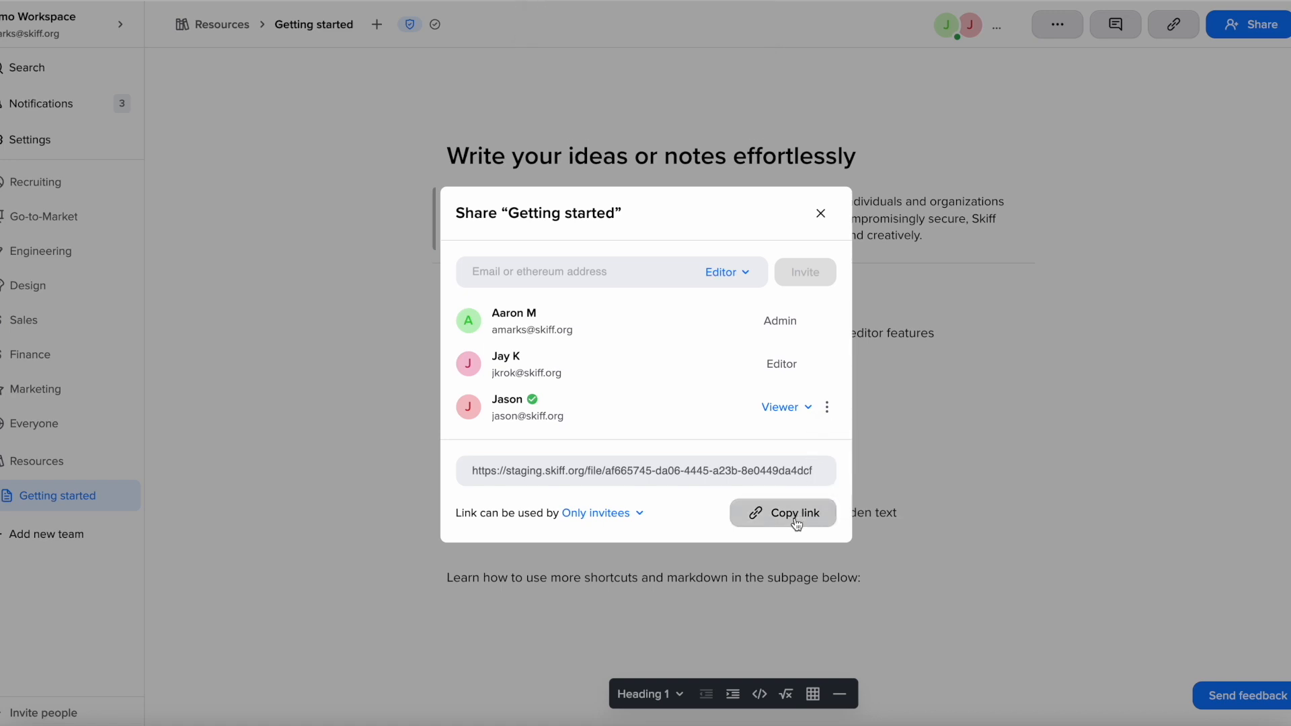
left_click(783, 513)
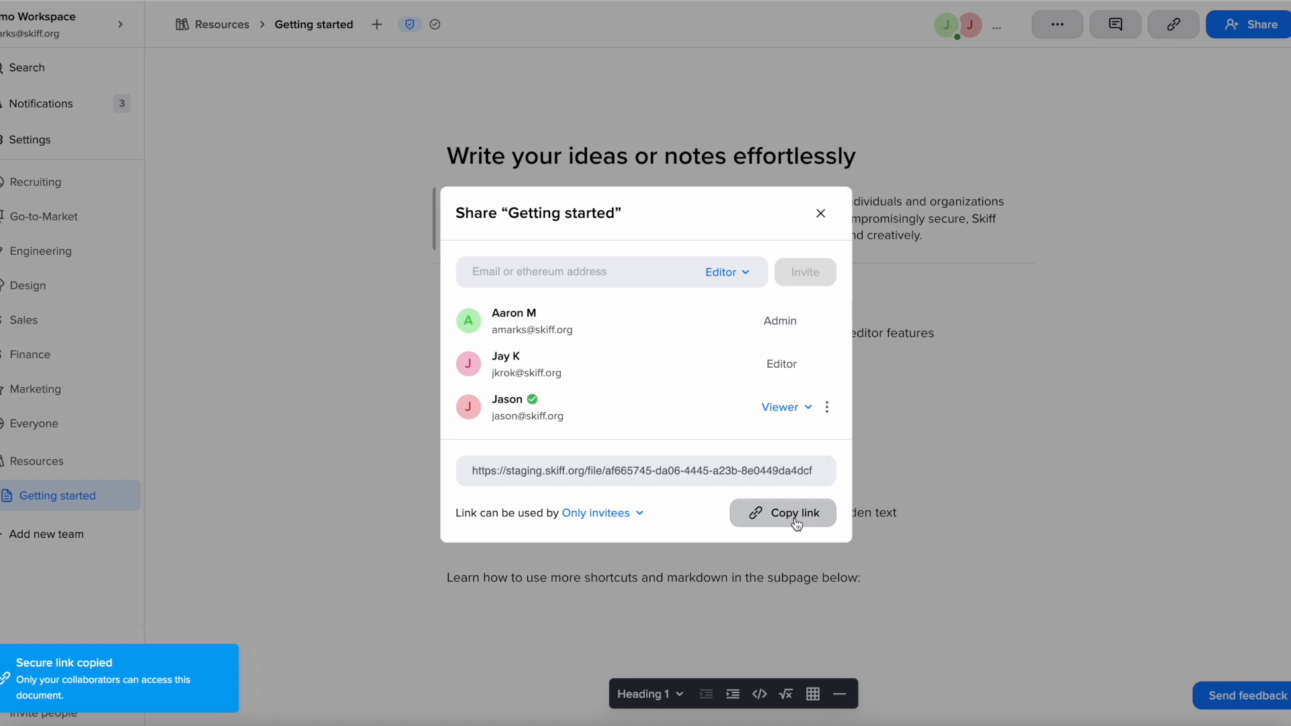
type("andrew@")
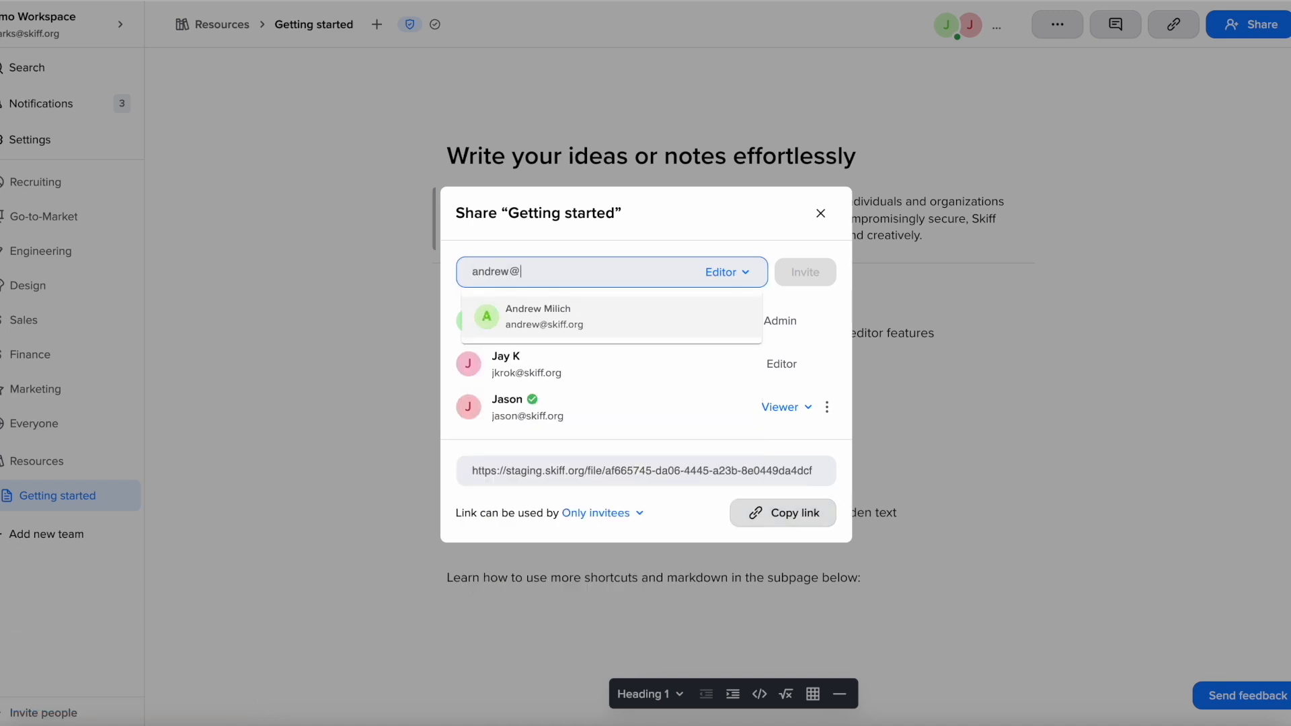
left_click(538, 316)
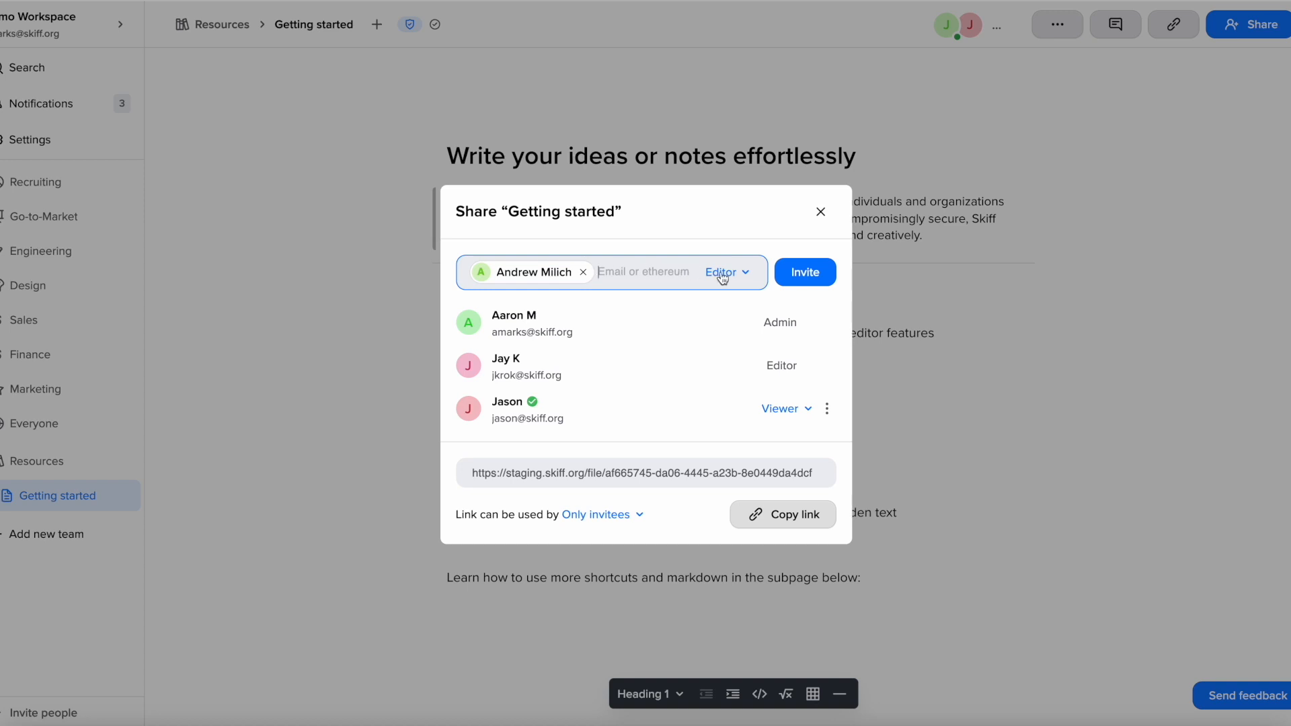
left_click(727, 271)
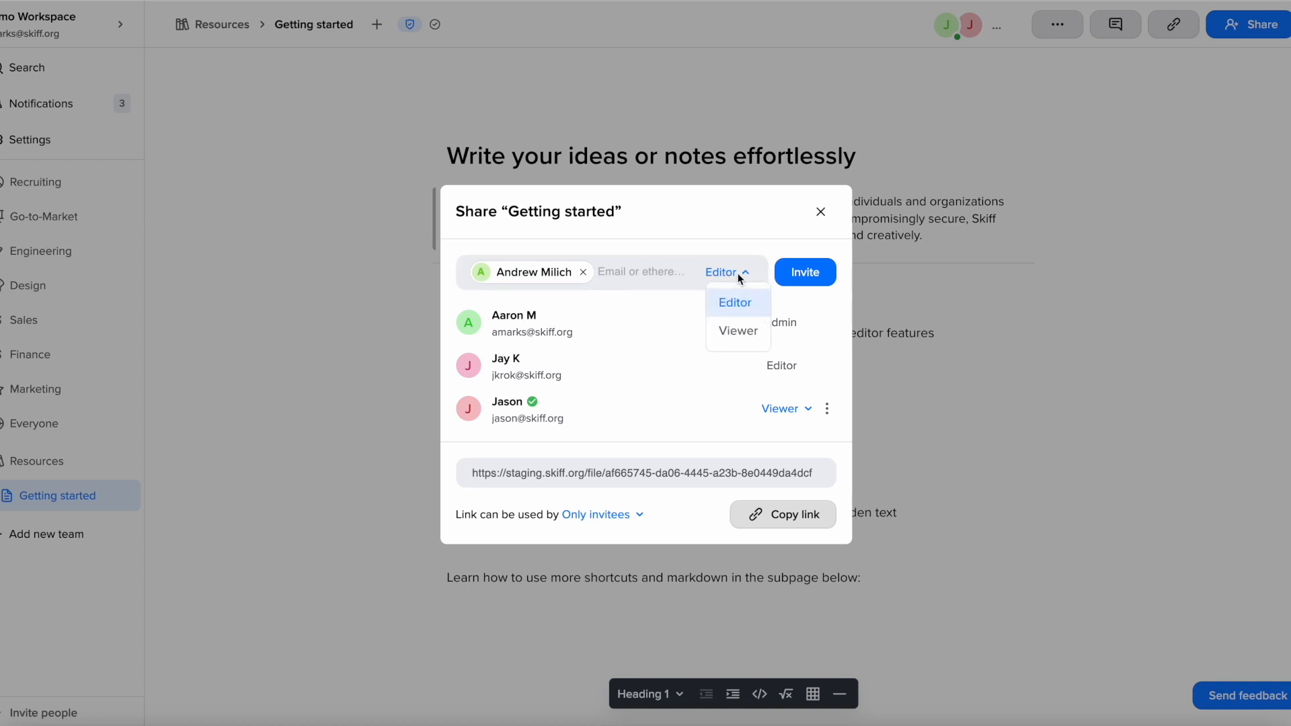
left_click(734, 302)
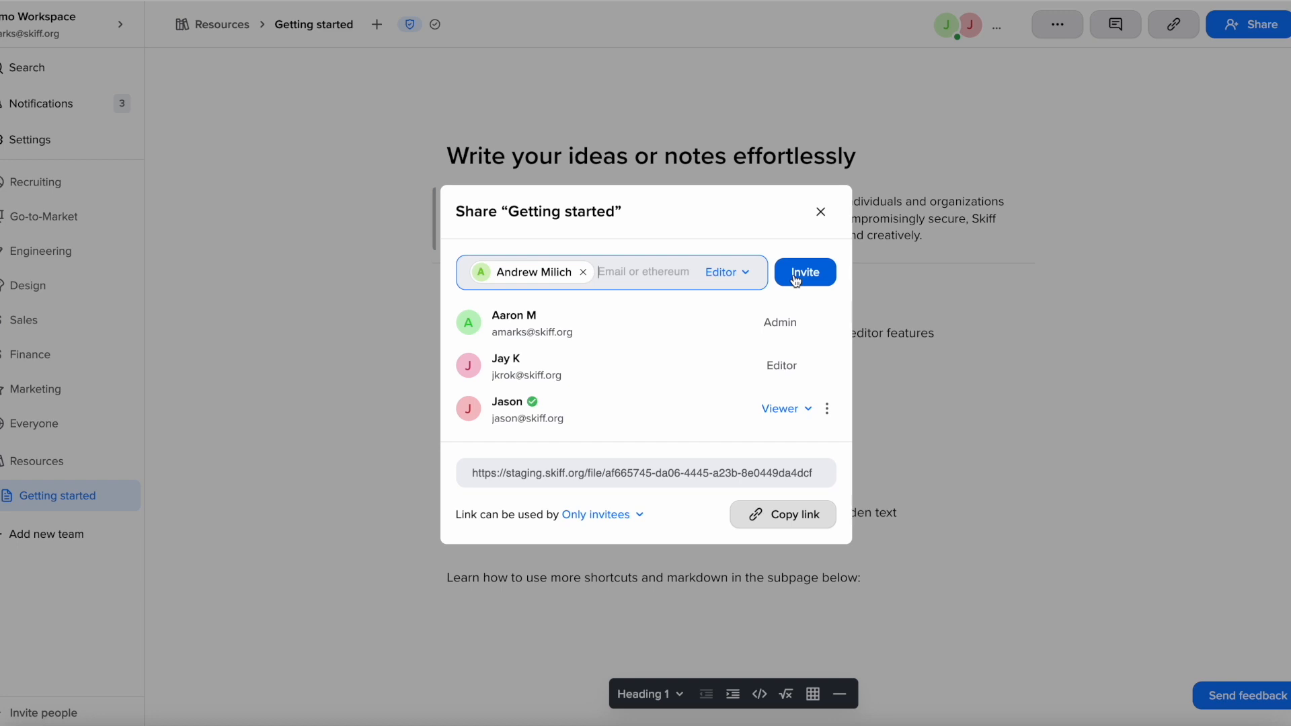
- Send the invitation, confirm sharing outside the workspace, and close sharing
left_click(804, 271)
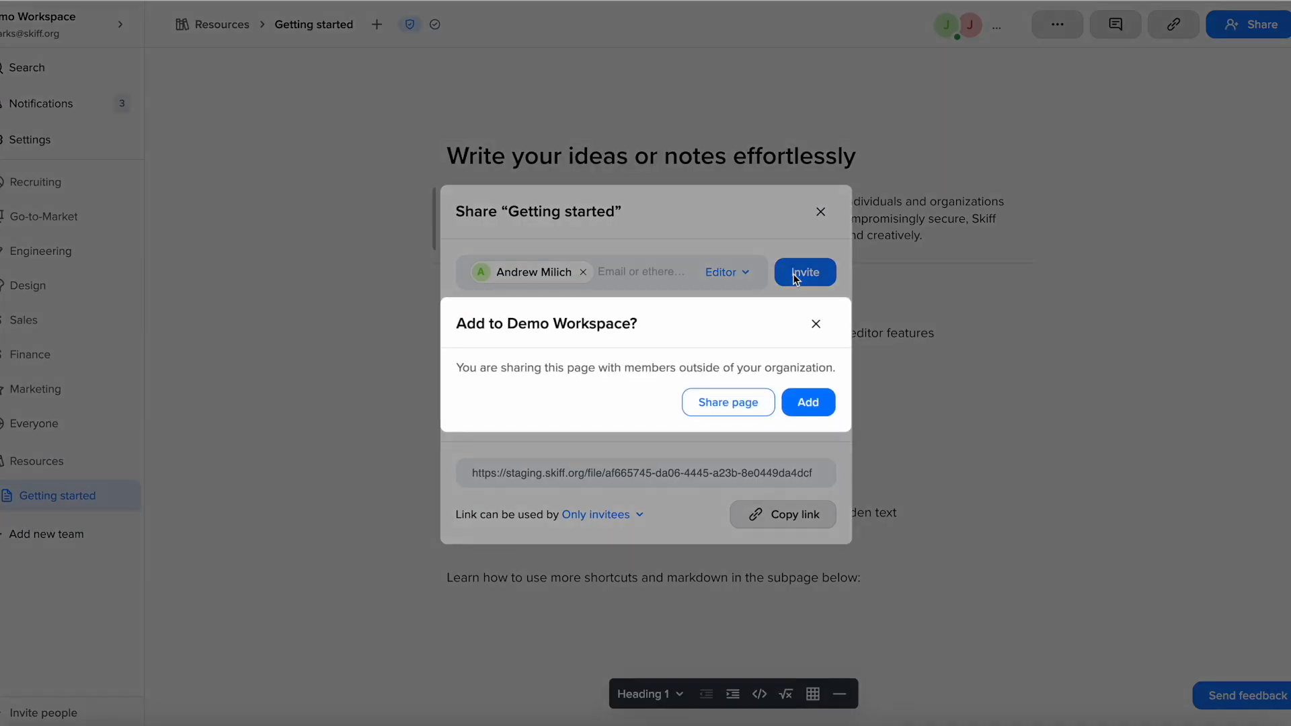
left_click(807, 402)
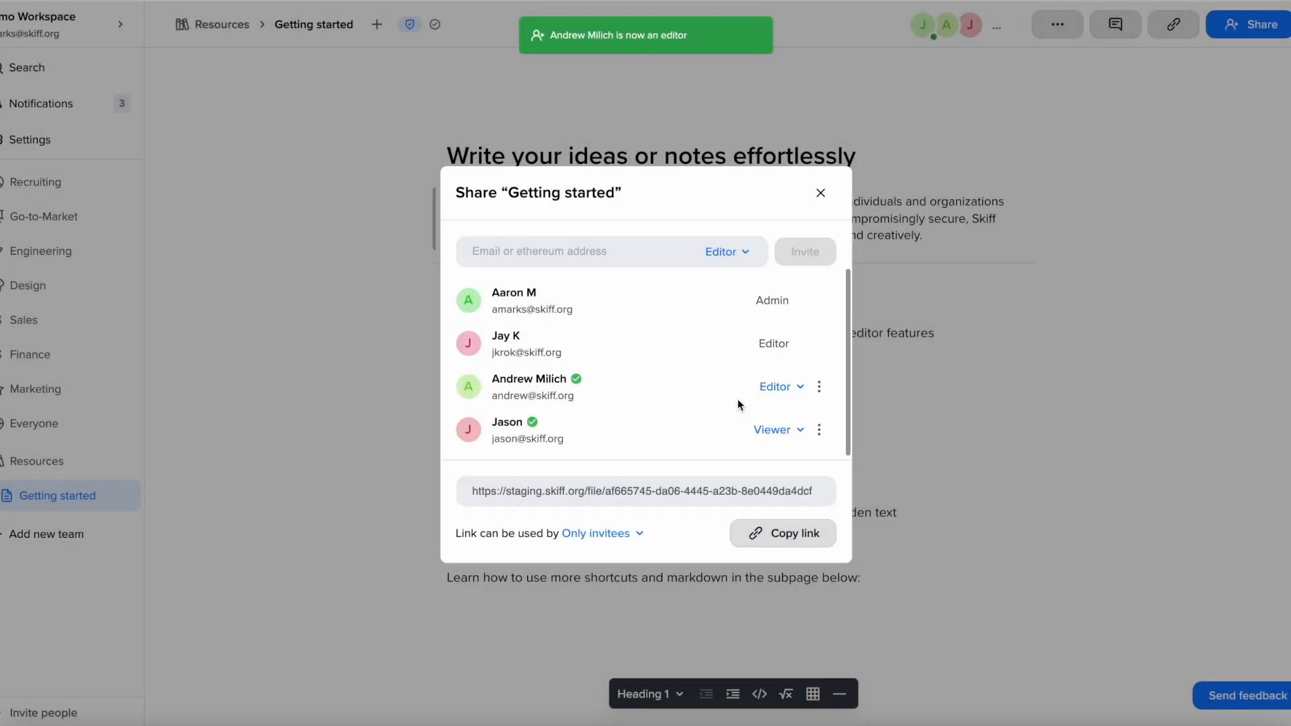
mouse_move(818, 235)
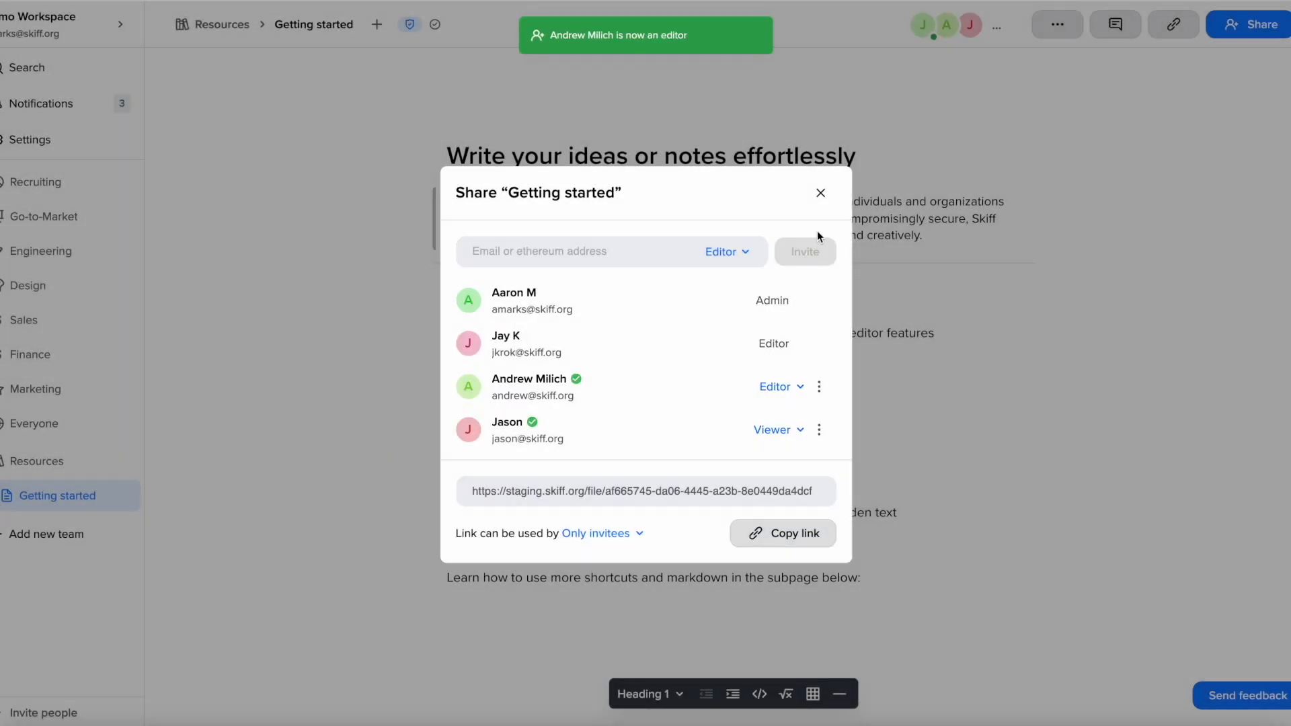
left_click(821, 192)
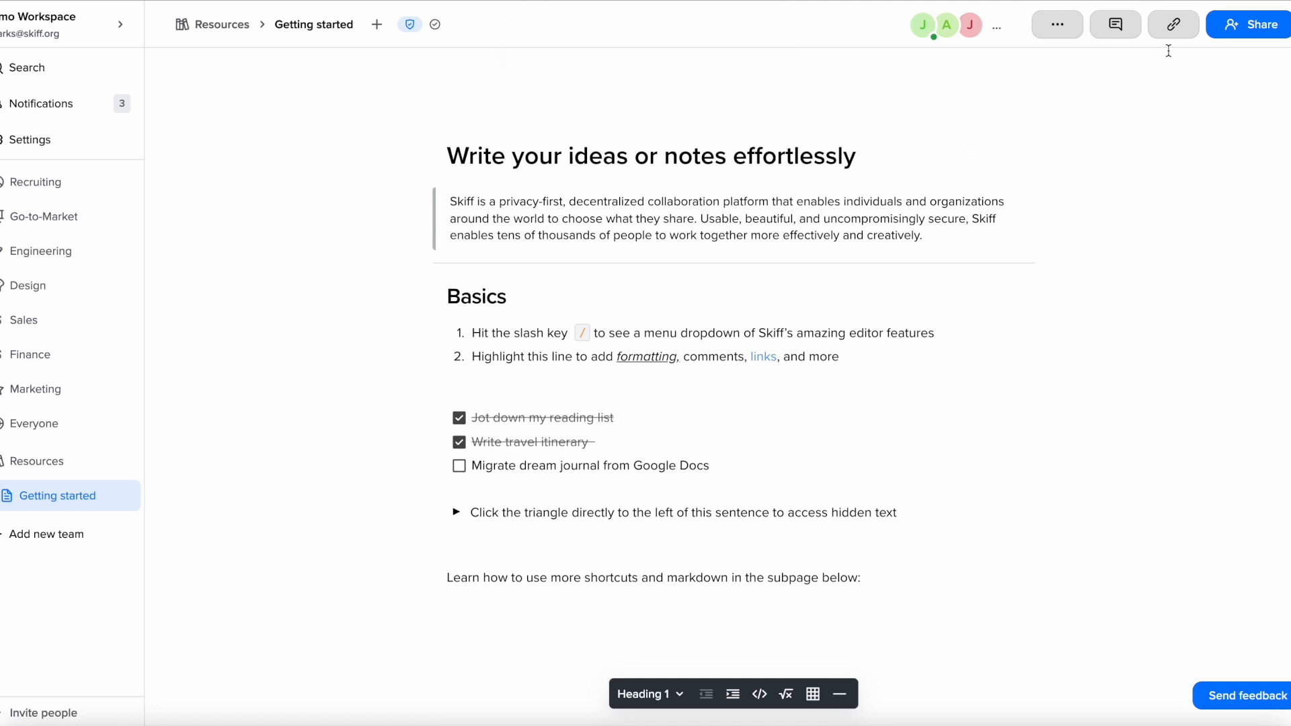
- Reopen sharing and list the 'Link can be used by' choices
left_click(1252, 24)
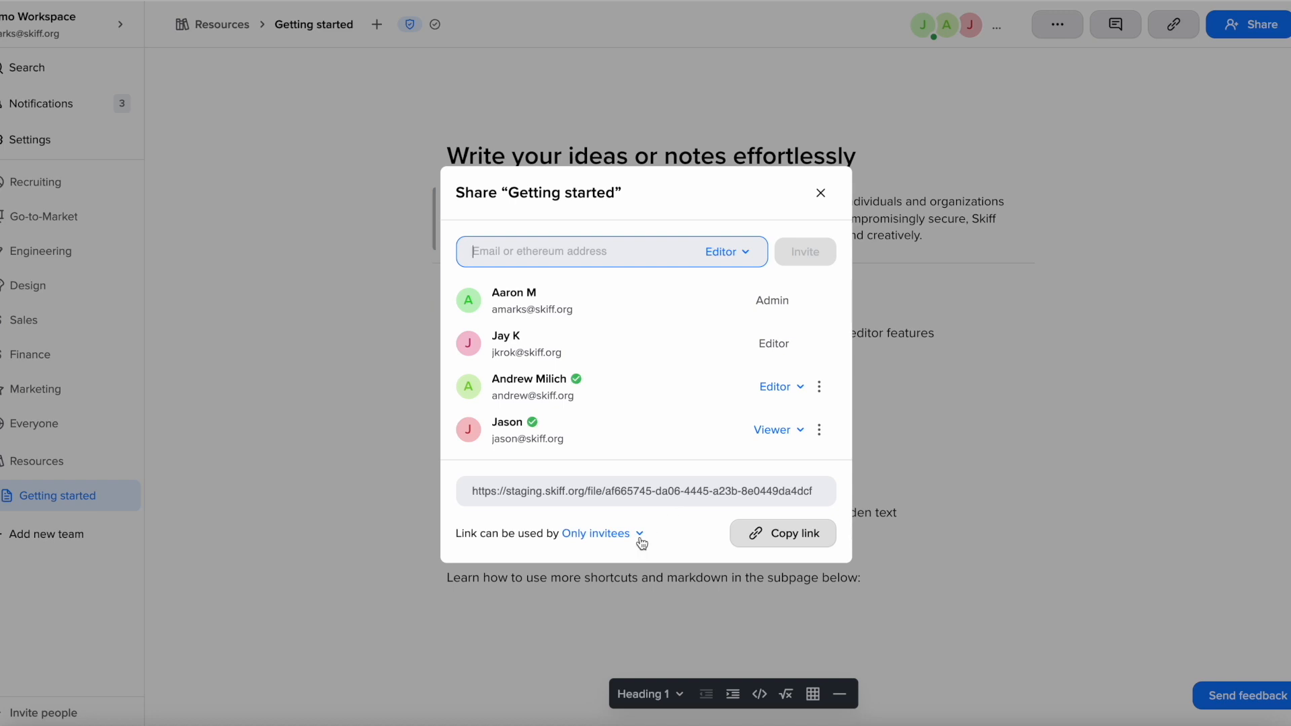
left_click(595, 532)
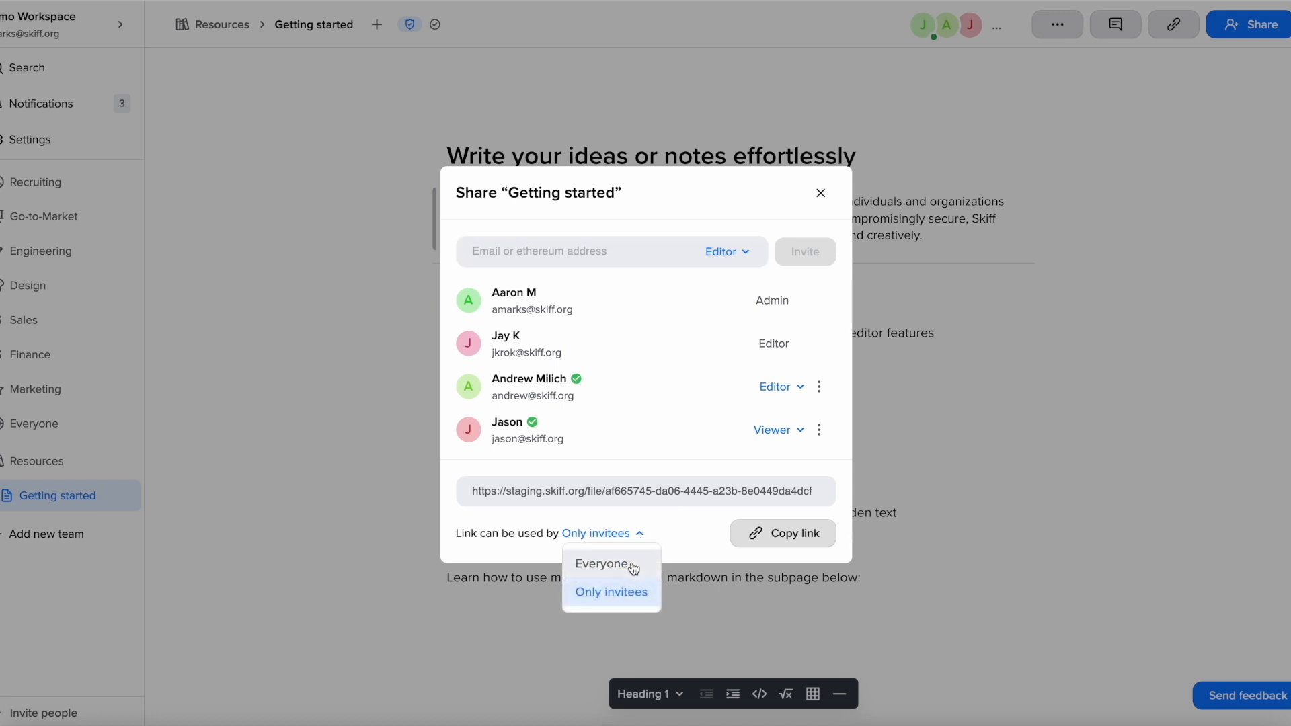